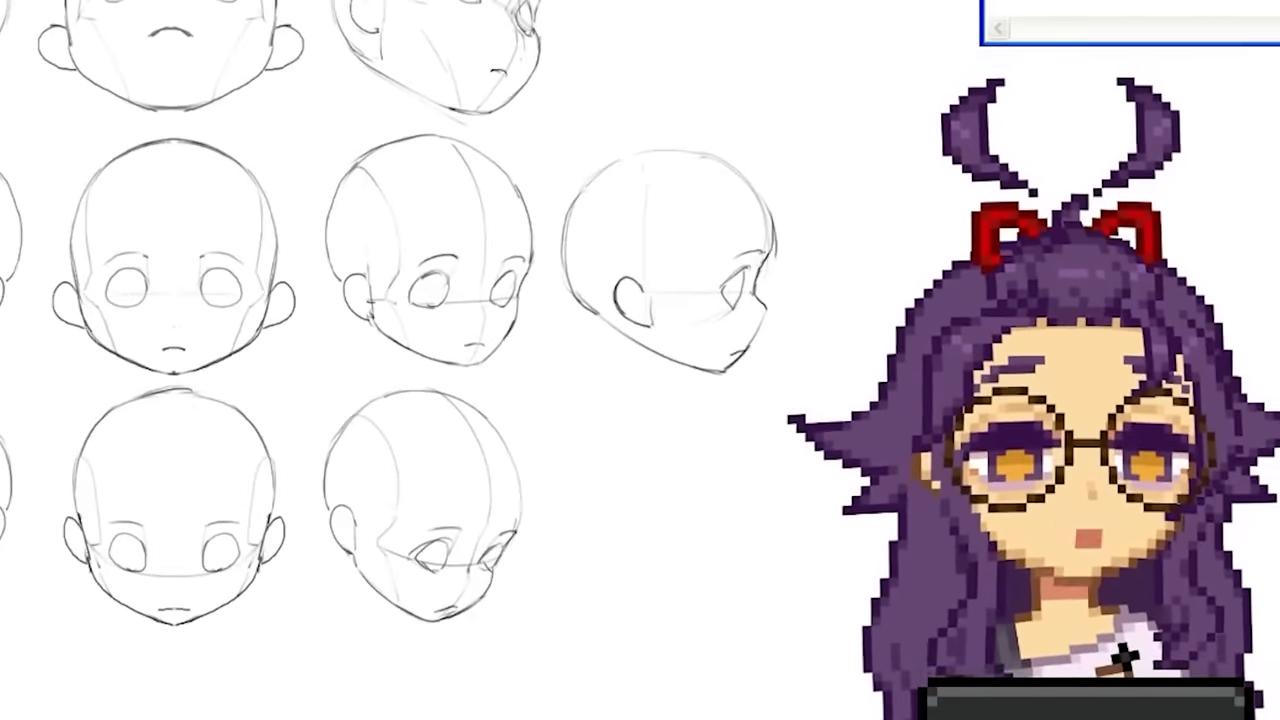
scroll("down", 3)
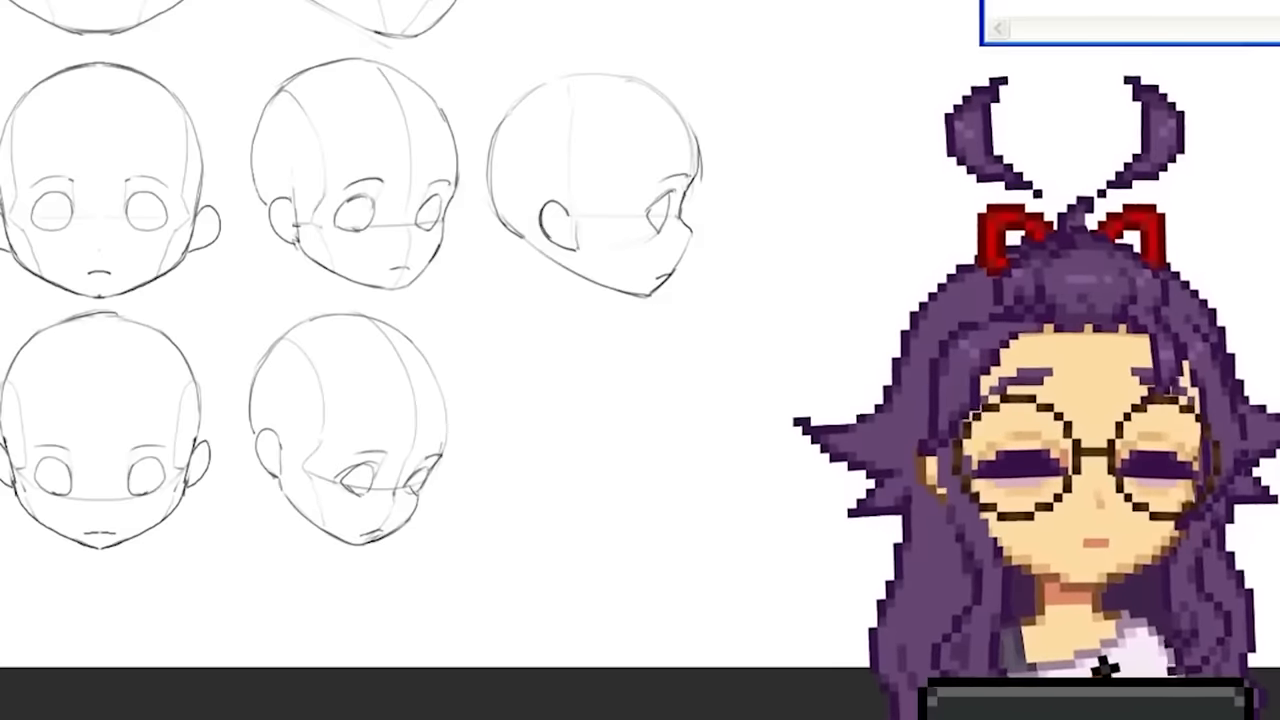